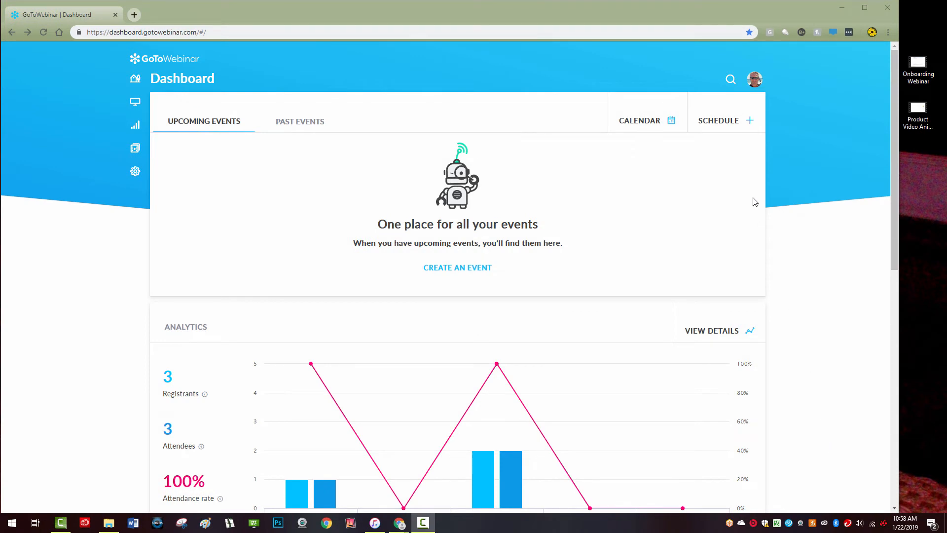
# Schedule a Recorded event built from the New Hire Webinar recording
pyautogui.click(719, 120)
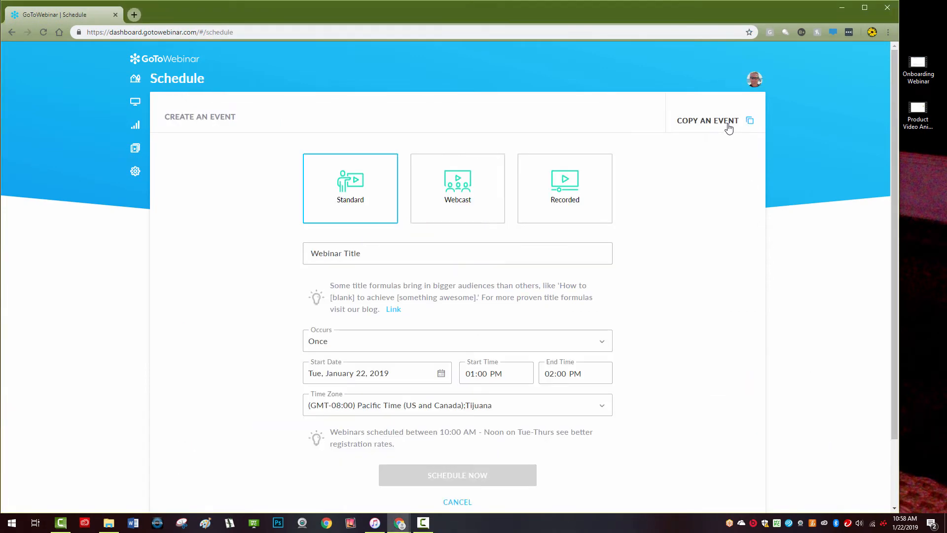
pyautogui.moveTo(577, 194)
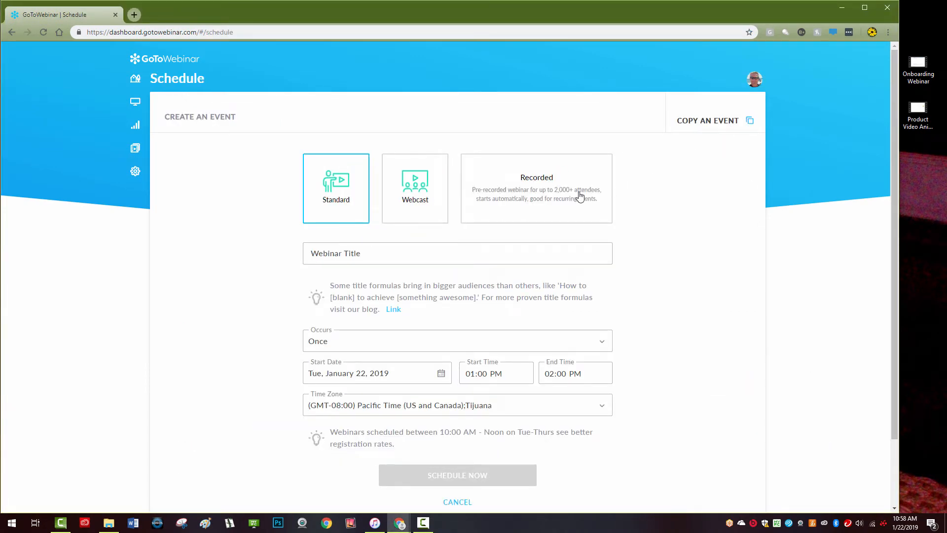
pyautogui.click(536, 188)
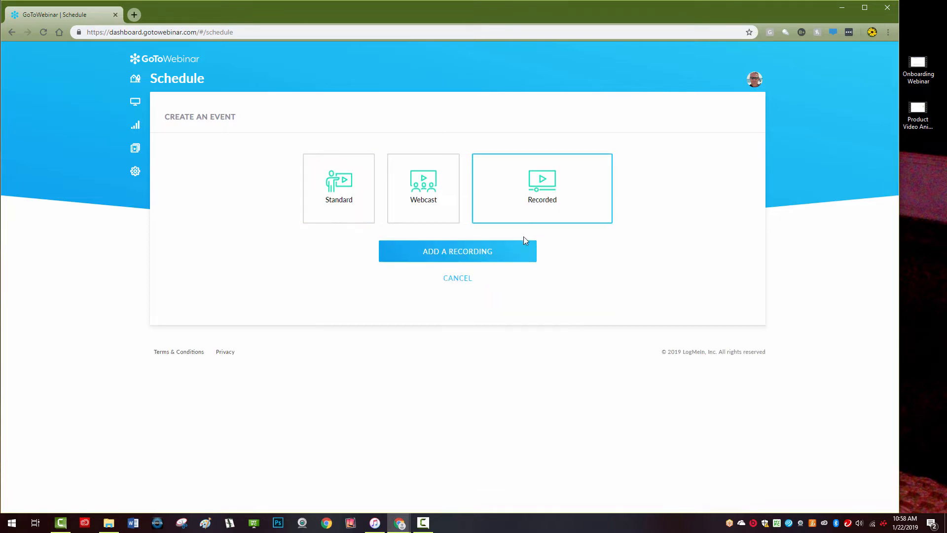
pyautogui.click(457, 252)
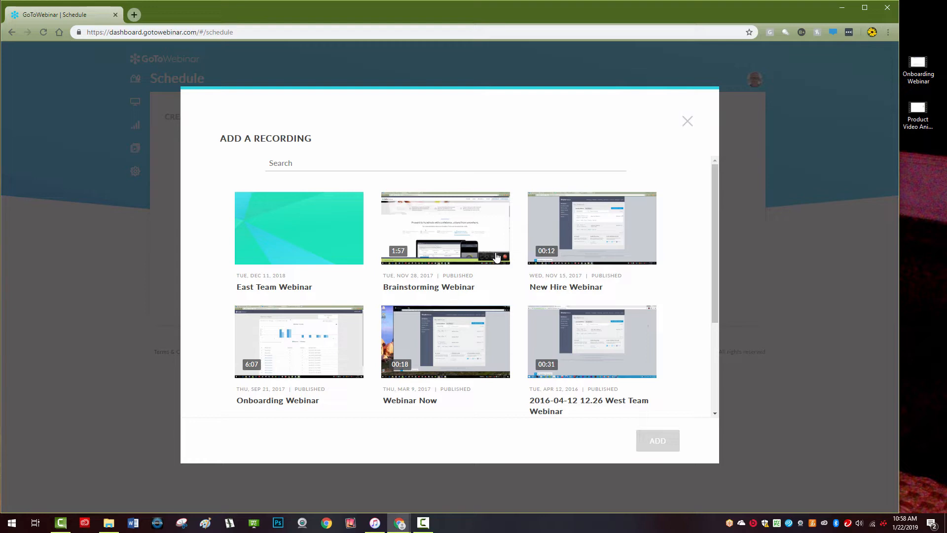
pyautogui.click(591, 228)
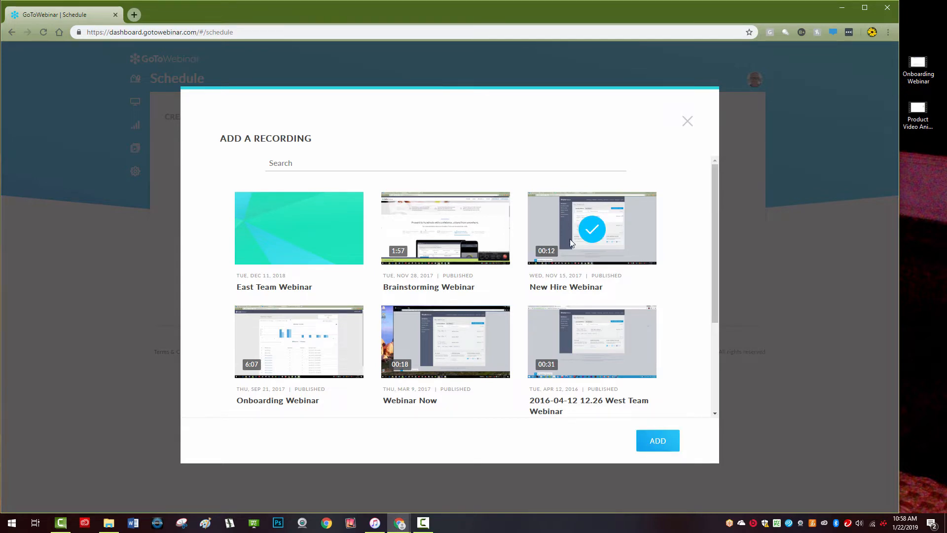
pyautogui.click(657, 440)
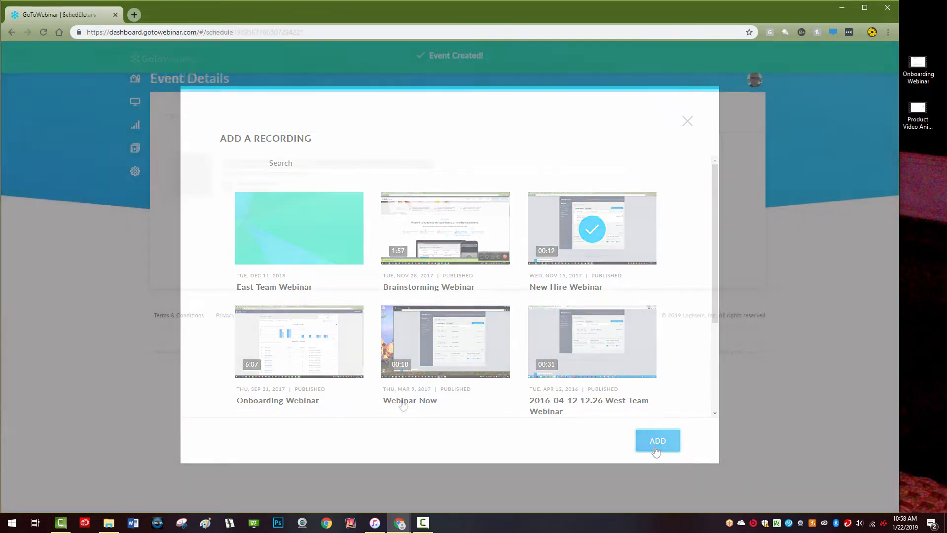
# Register a test attendee for the Simulated Live Webinar from its Share/Preview registration page
pyautogui.click(657, 440)
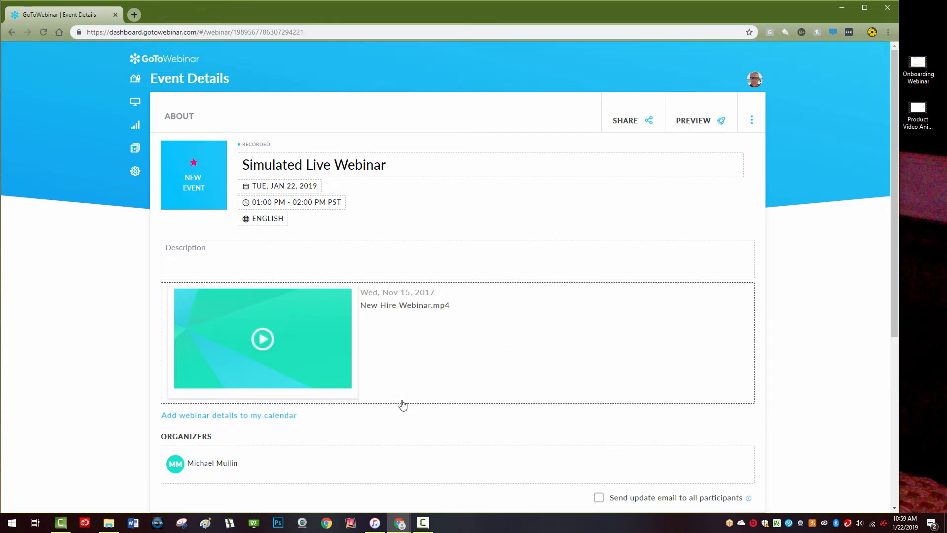
pyautogui.click(693, 121)
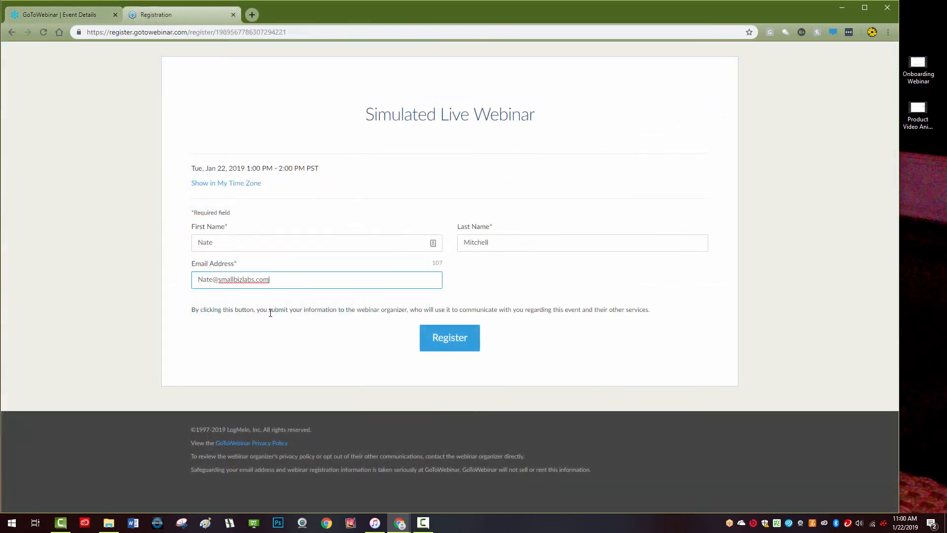
pyautogui.click(450, 338)
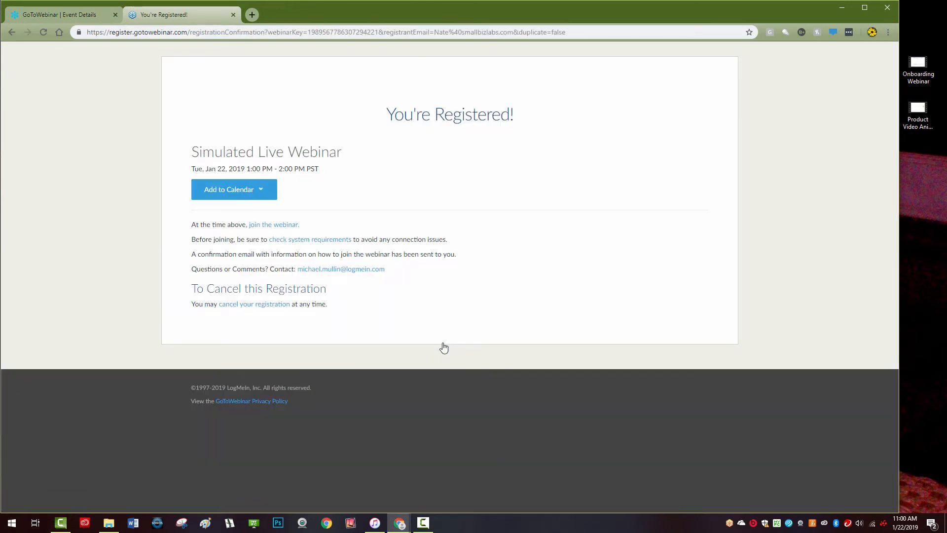
pyautogui.click(57, 14)
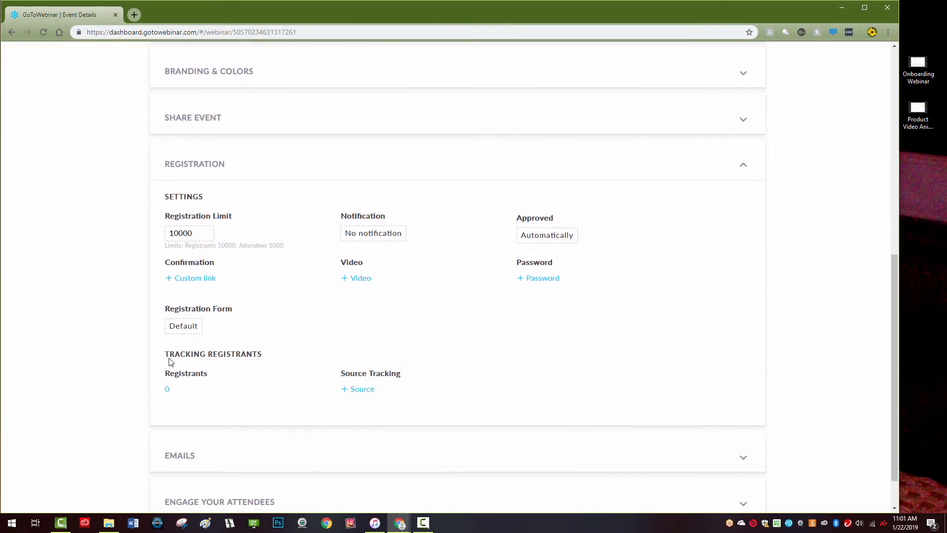
pyautogui.moveTo(336, 429)
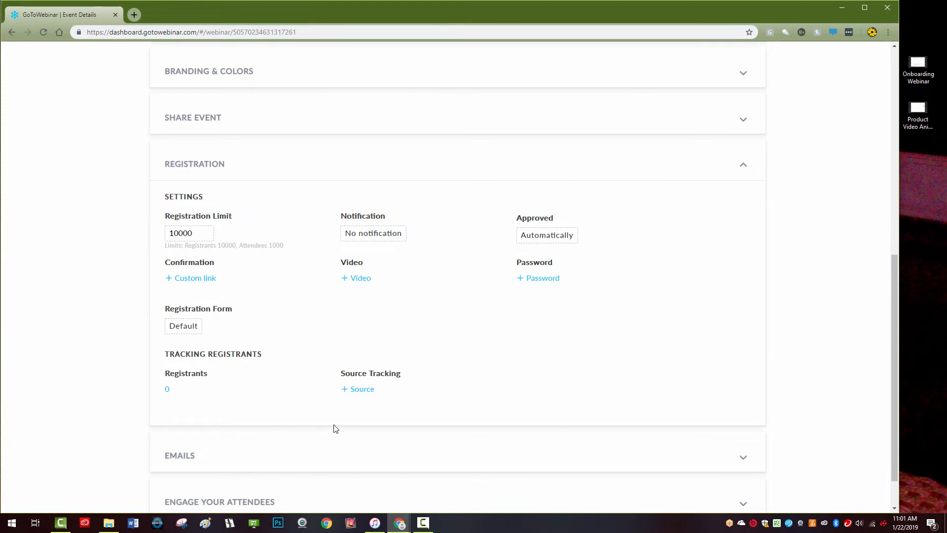
# Create an 'Email Blast' source under Source Tracking and share its registration link
pyautogui.click(357, 389)
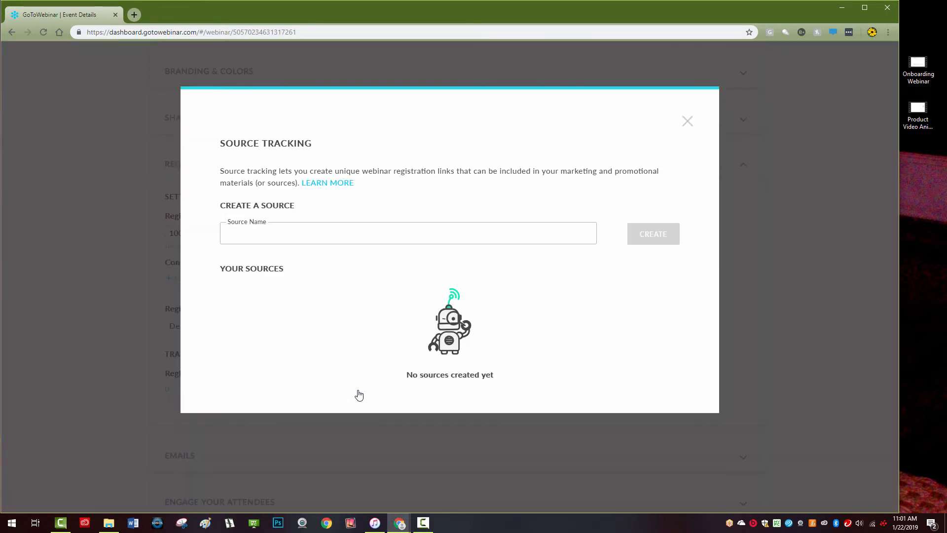
pyautogui.write('Email Blast')
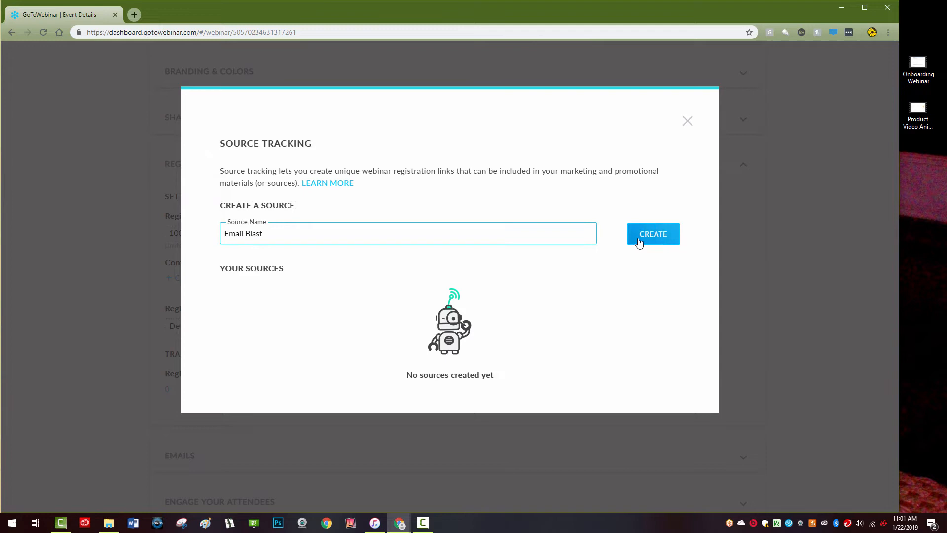
pyautogui.click(653, 234)
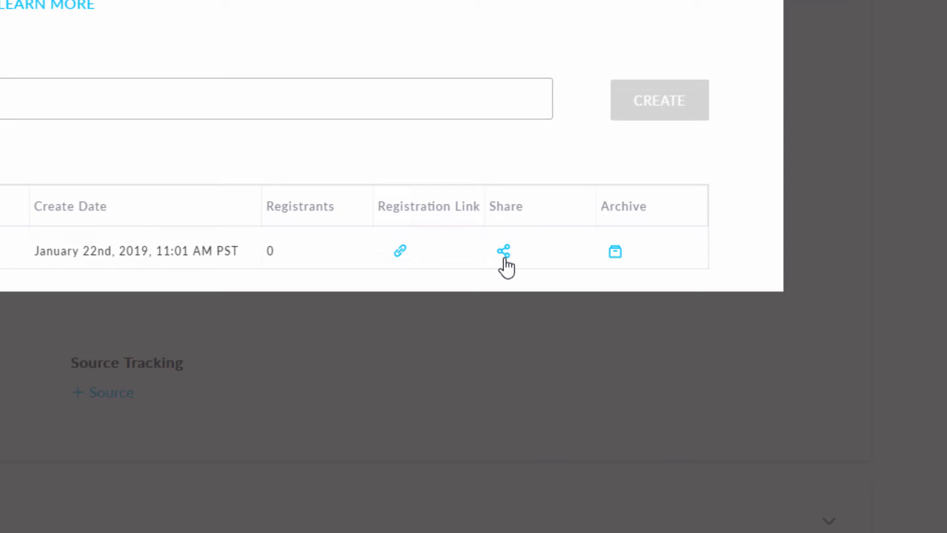
pyautogui.click(504, 250)
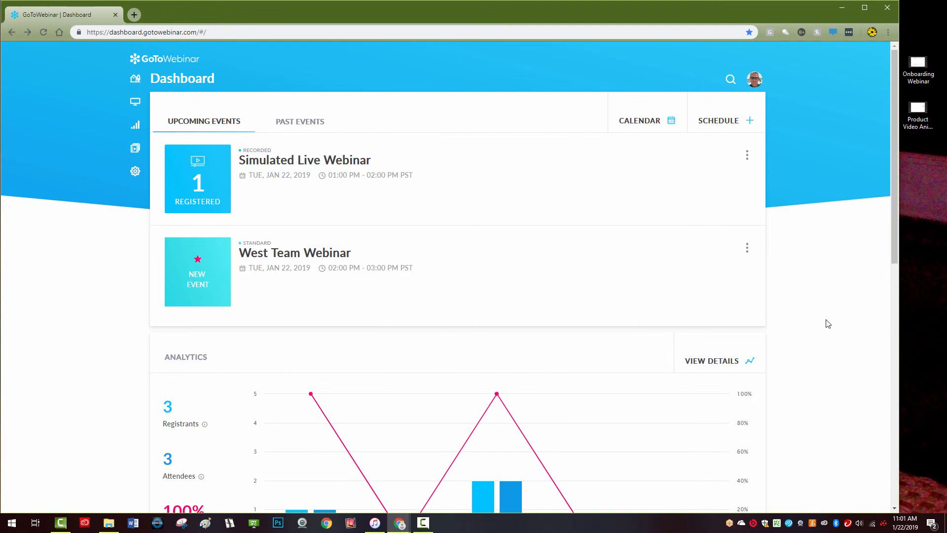
# Edit West Team Webinar and upload Onboarding Webinar.mp4 and Product Video Animations.mp4 under Engage Your Attendees
pyautogui.click(747, 248)
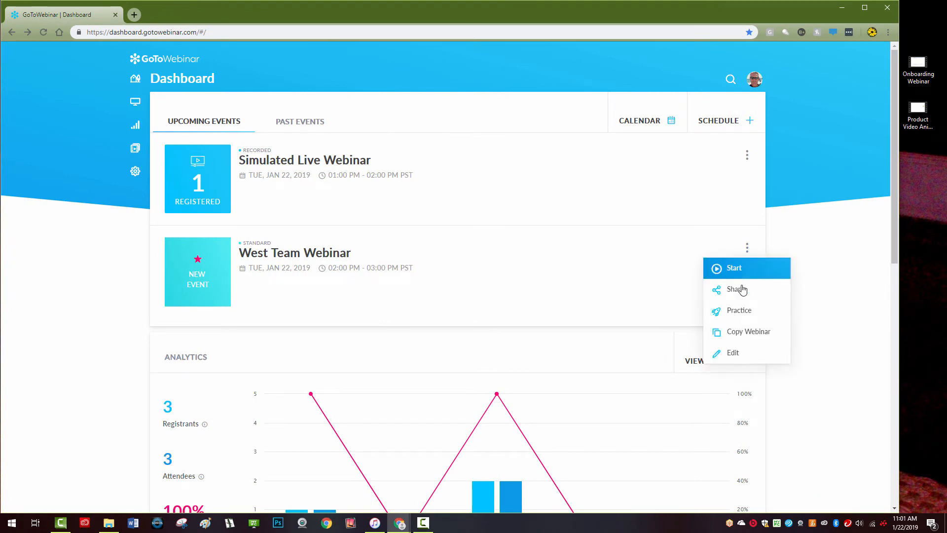
pyautogui.click(733, 354)
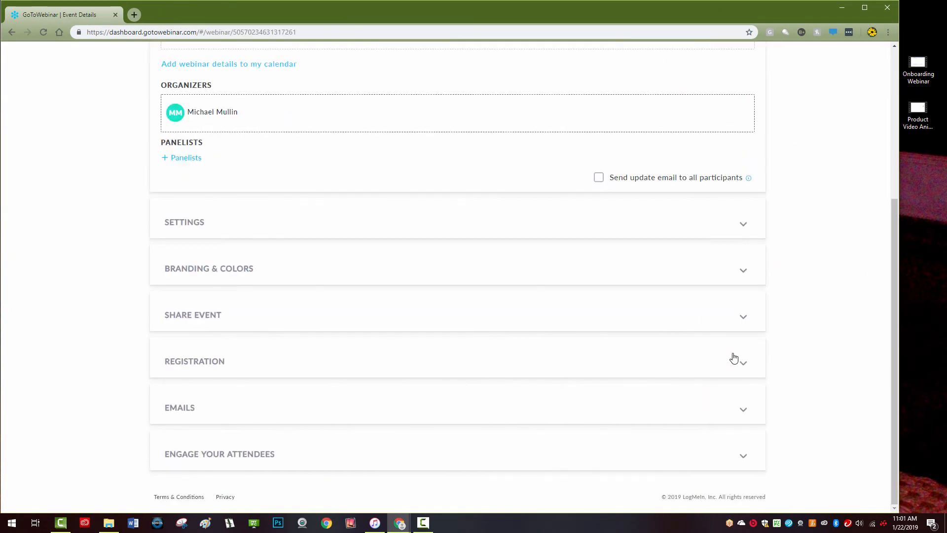
pyautogui.moveTo(276, 458)
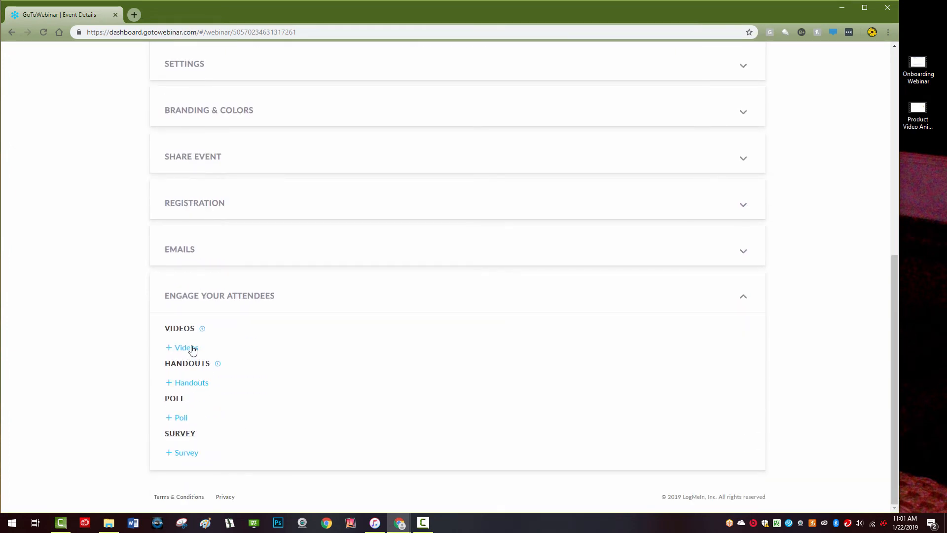
pyautogui.click(181, 348)
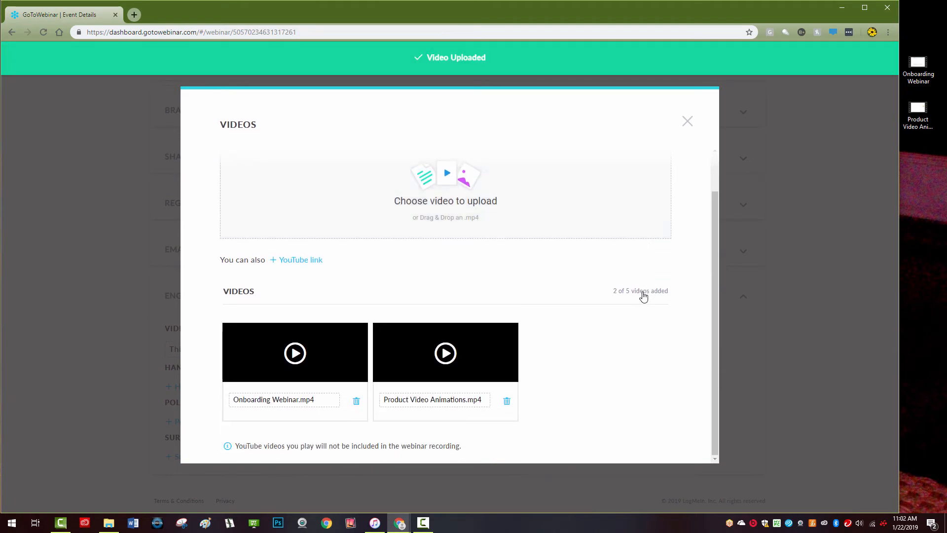
pyautogui.click(686, 120)
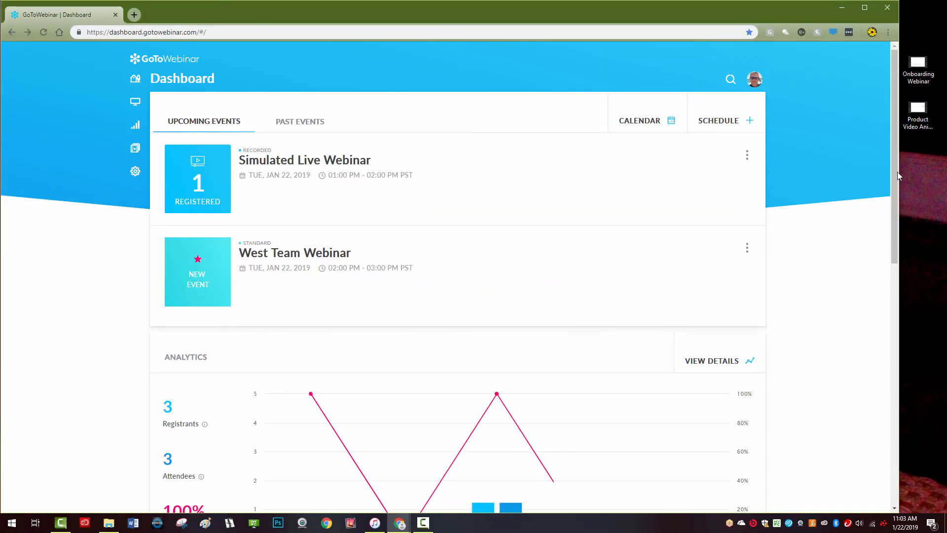
# Schedule a Webcast copied from the Sep 20, 2018 All Hands Webinar and register for it
pyautogui.click(718, 121)
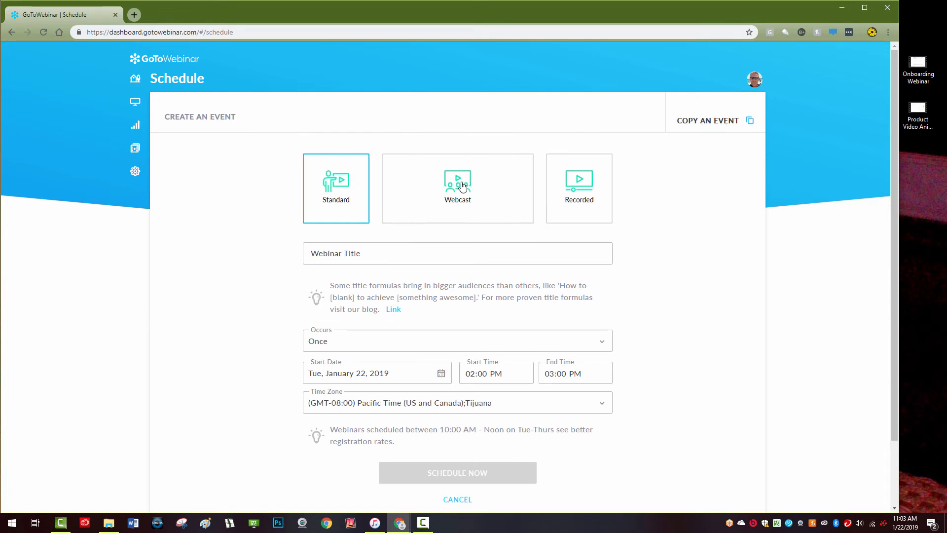
pyautogui.click(457, 188)
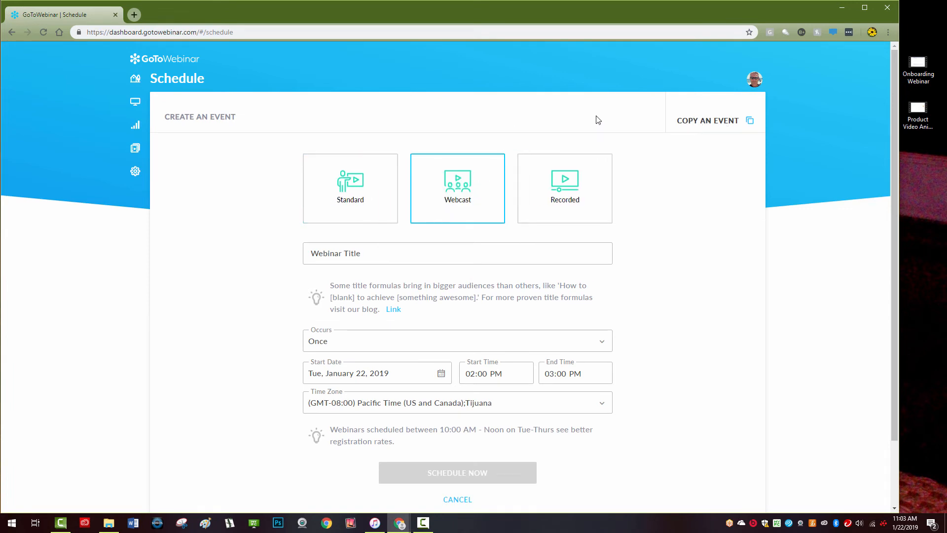
pyautogui.click(707, 121)
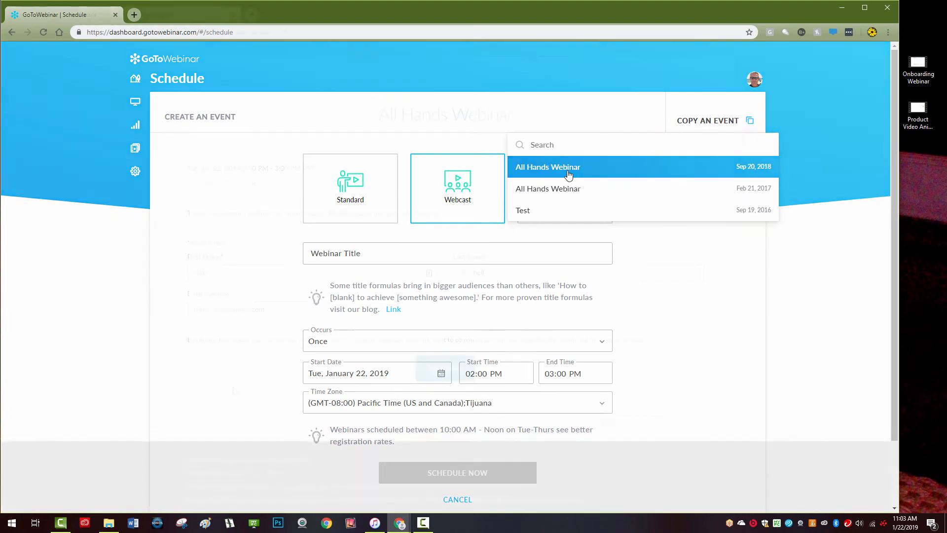
pyautogui.click(548, 167)
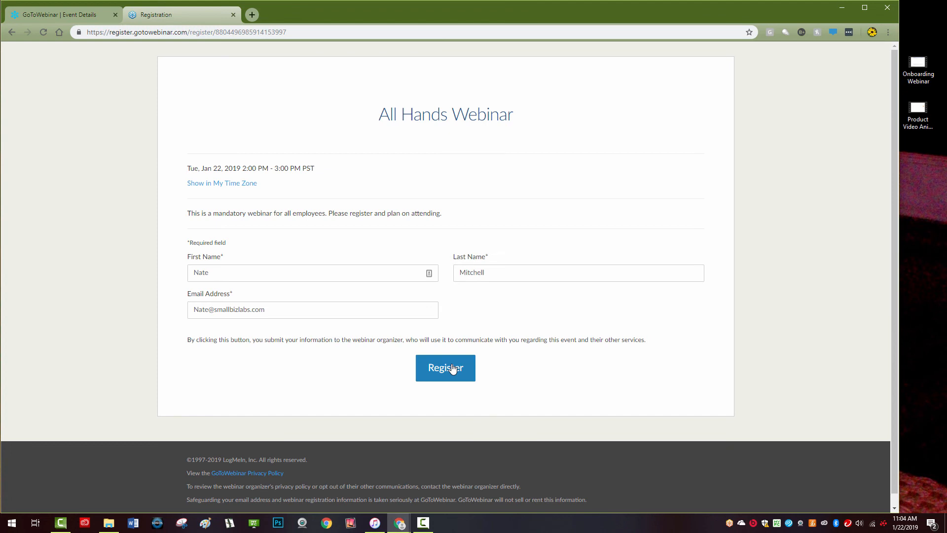
pyautogui.click(445, 368)
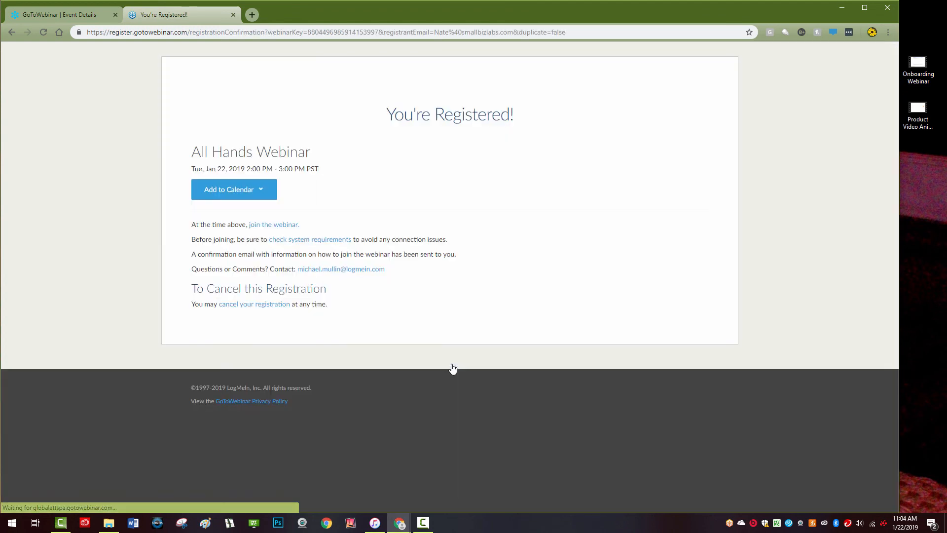